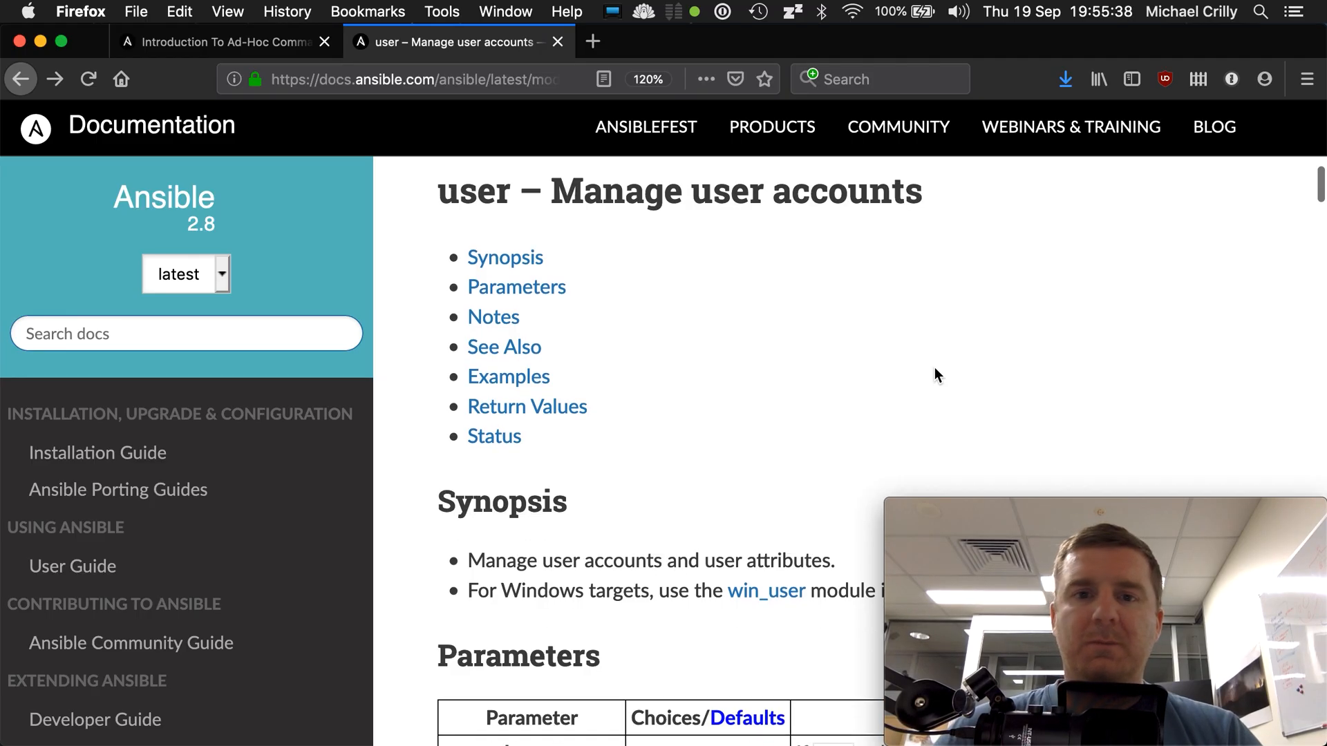
mouse_move(746, 334)
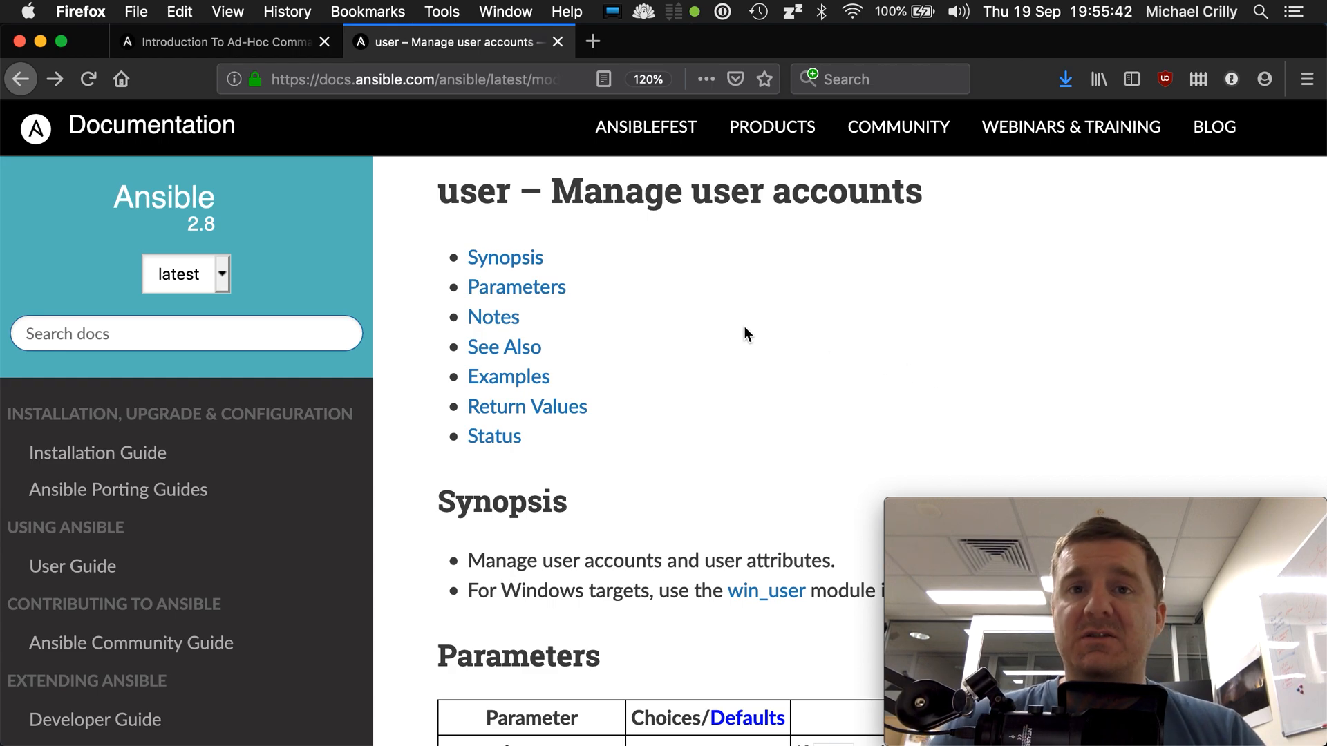
mouse_move(641, 302)
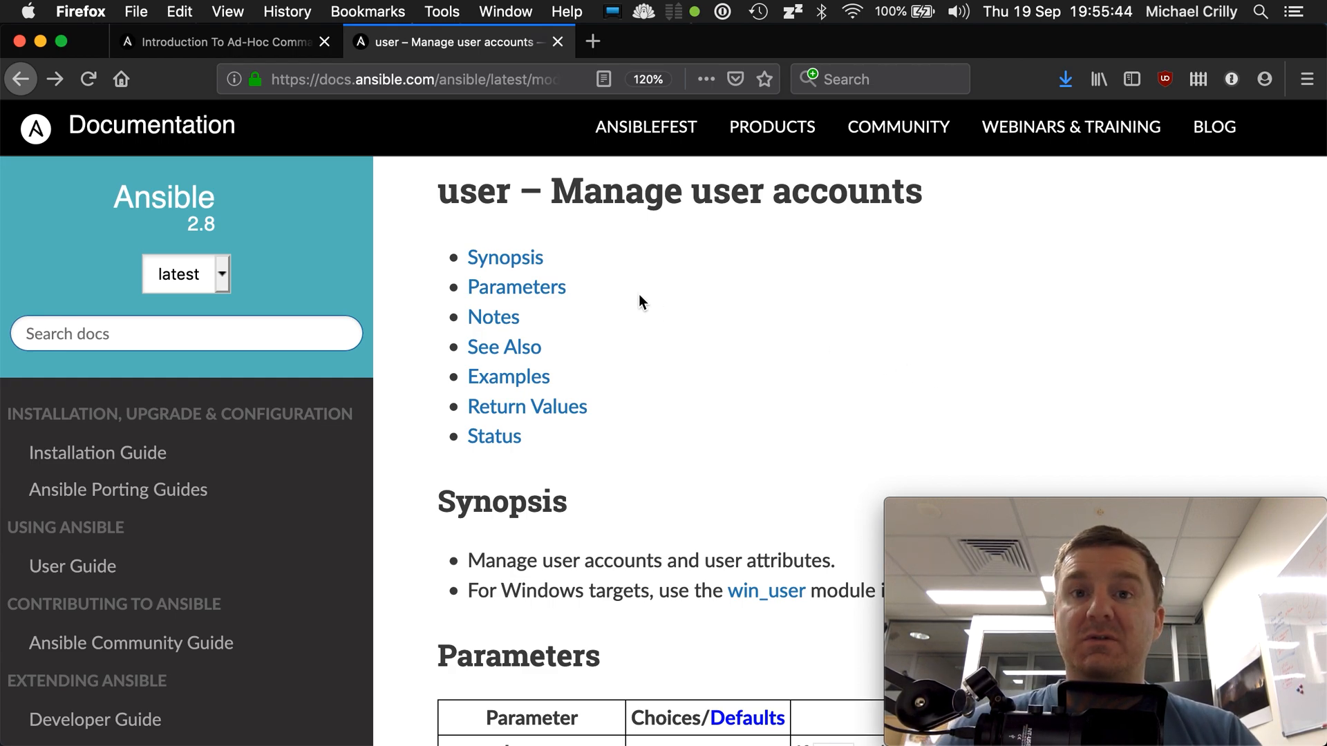
mouse_move(708, 340)
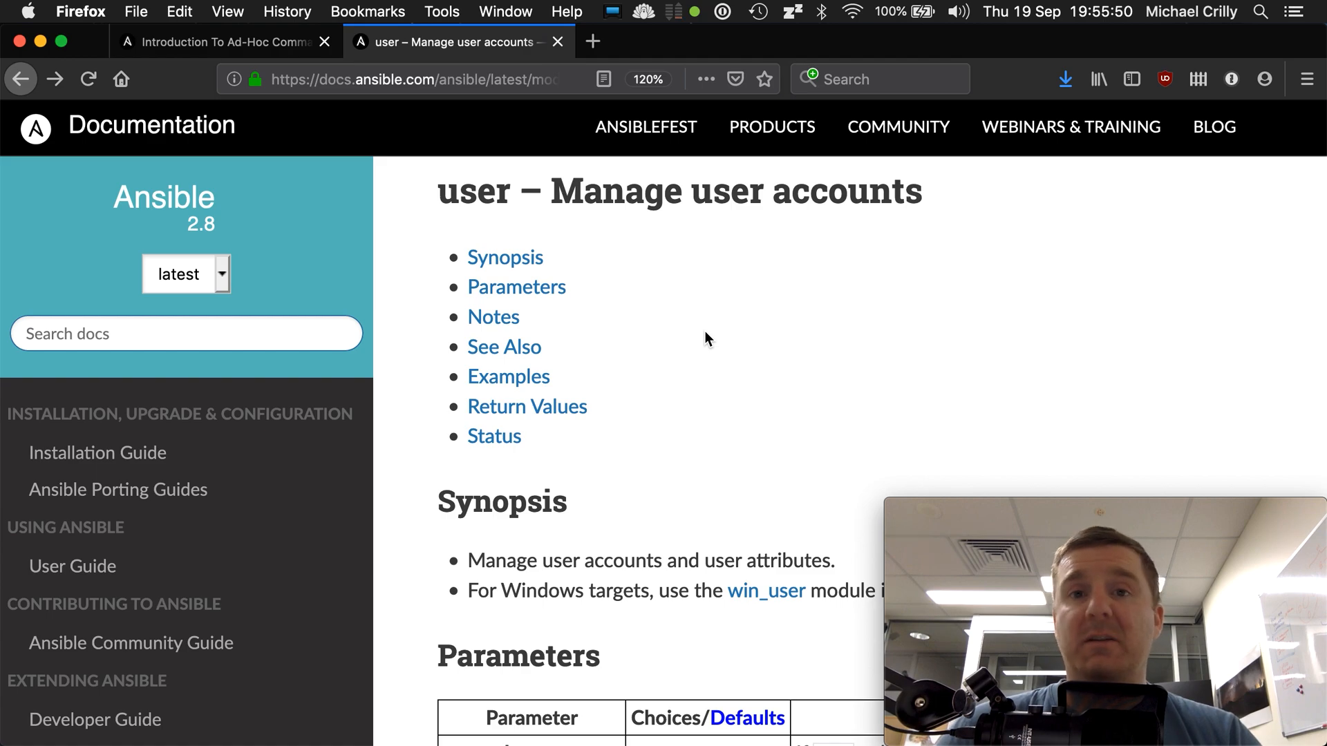
Scroll past the Synopsis until the append, authorization, comment and create_home parameters show.
scroll(down, 3)
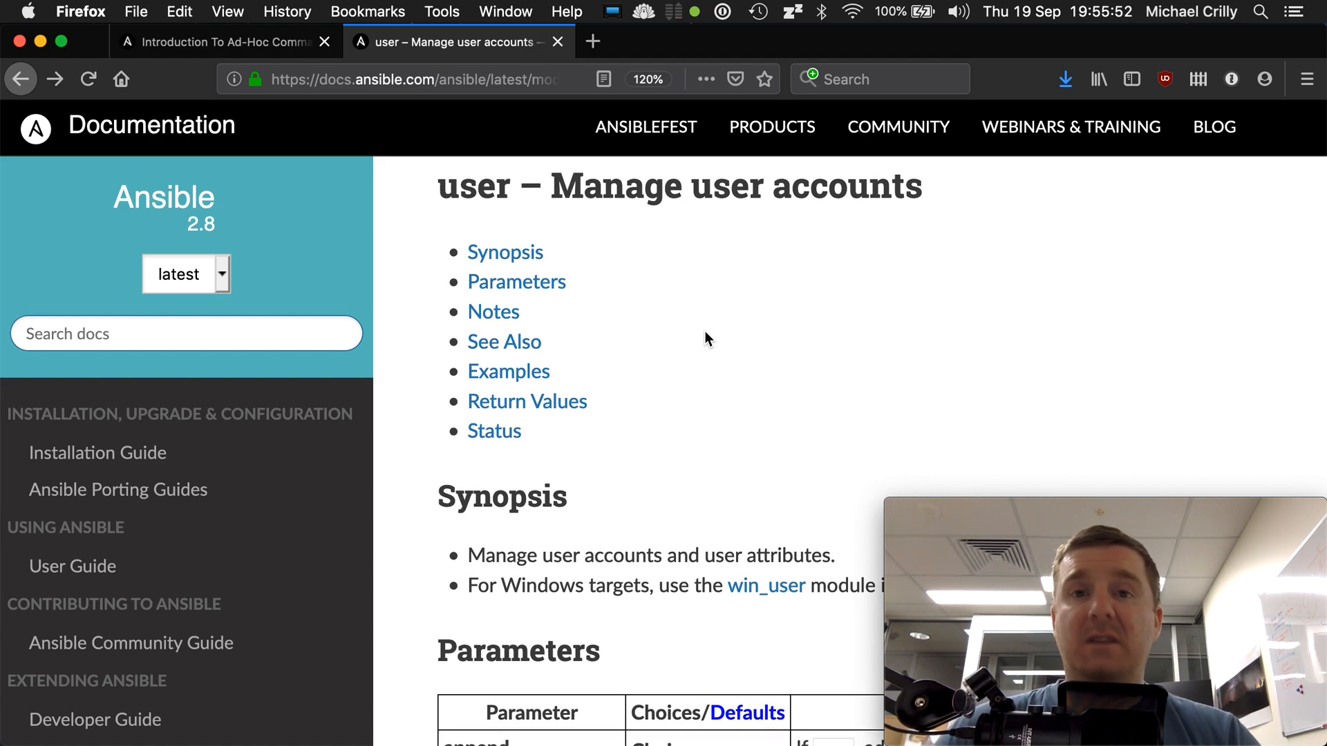
scroll(down, 3)
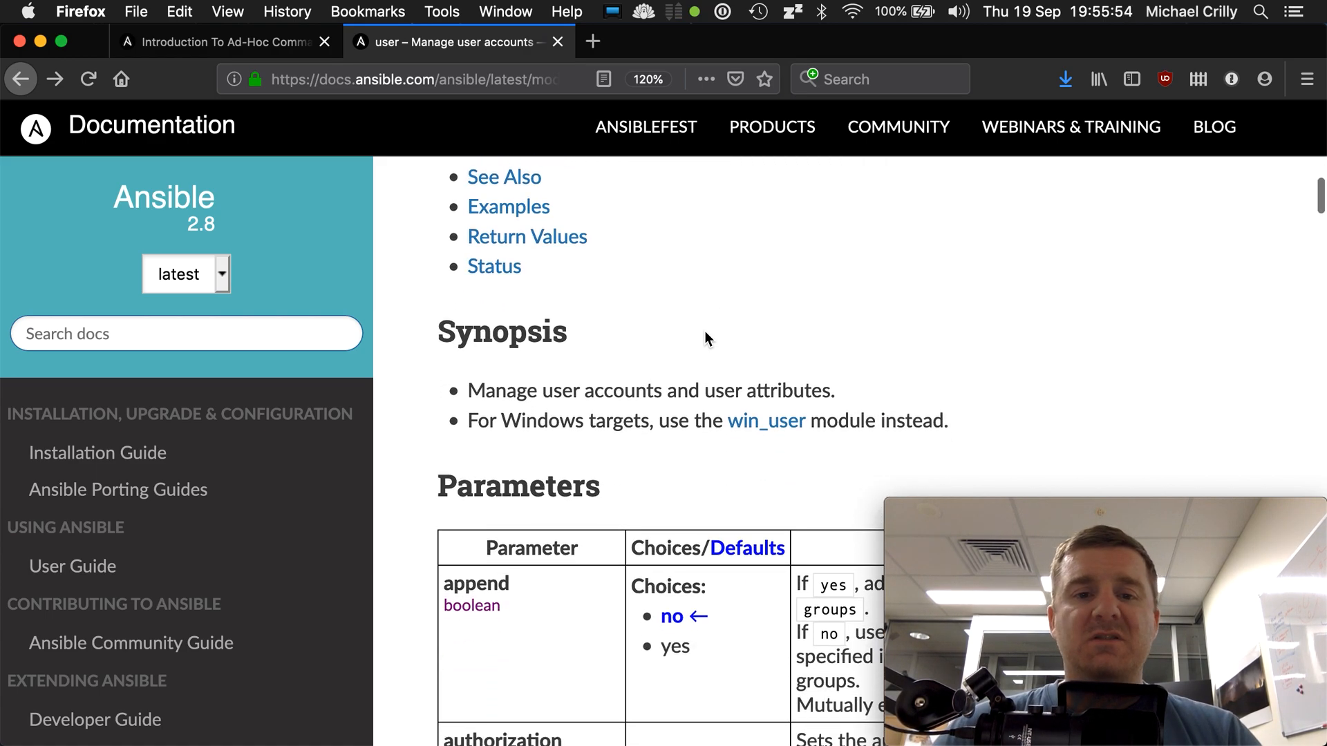
scroll(down, 3)
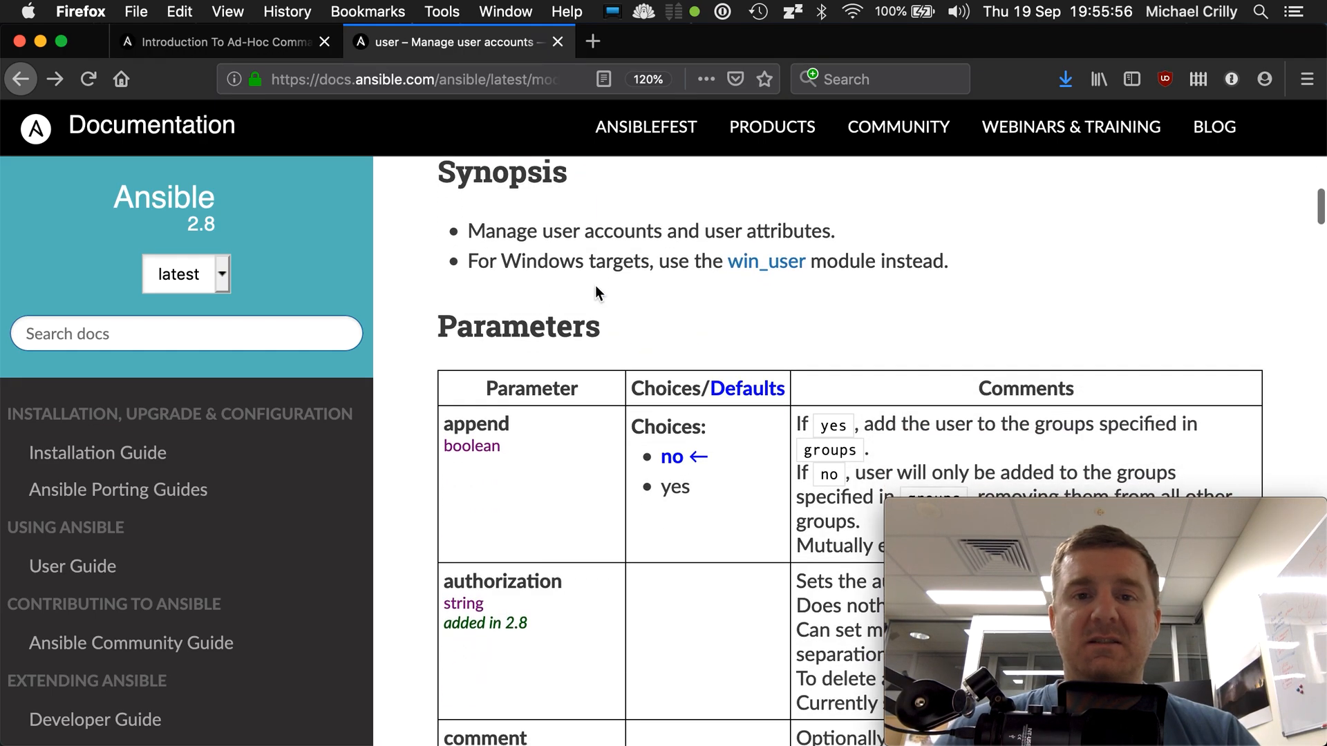
scroll(down, 3)
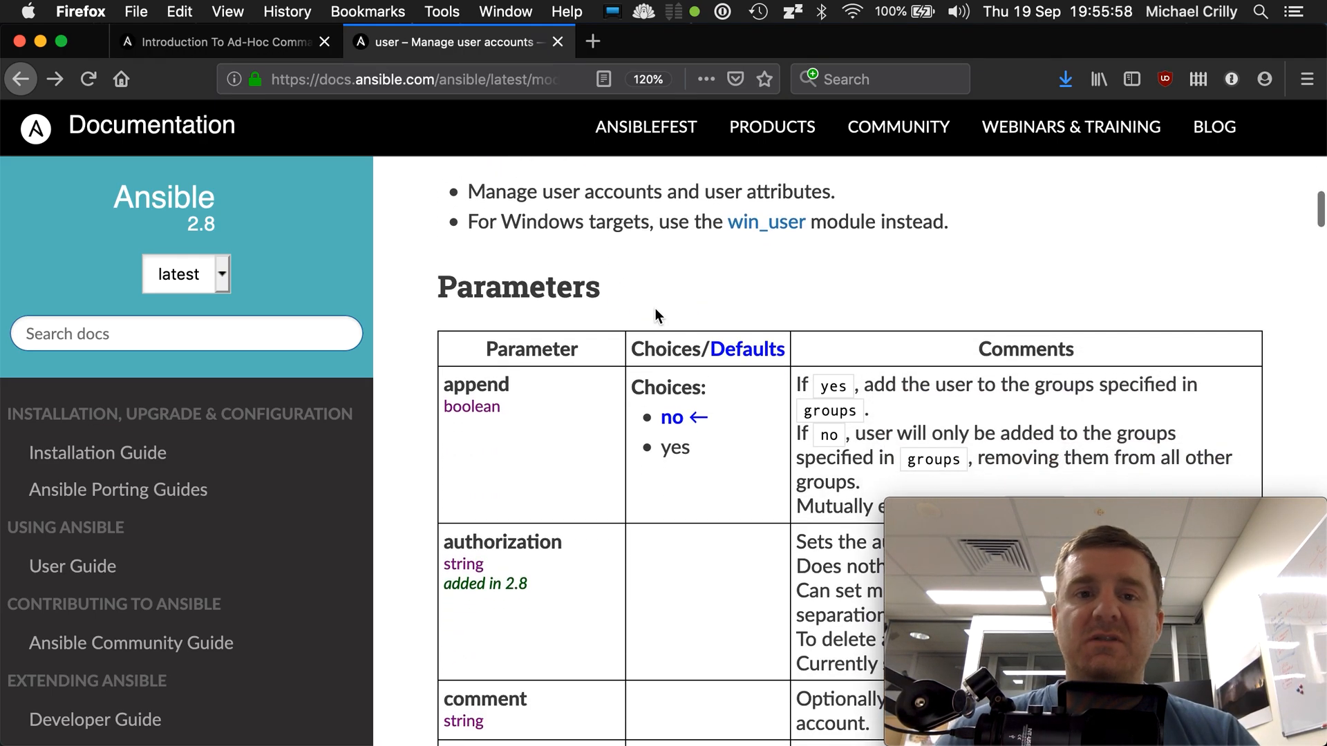
mouse_move(770, 264)
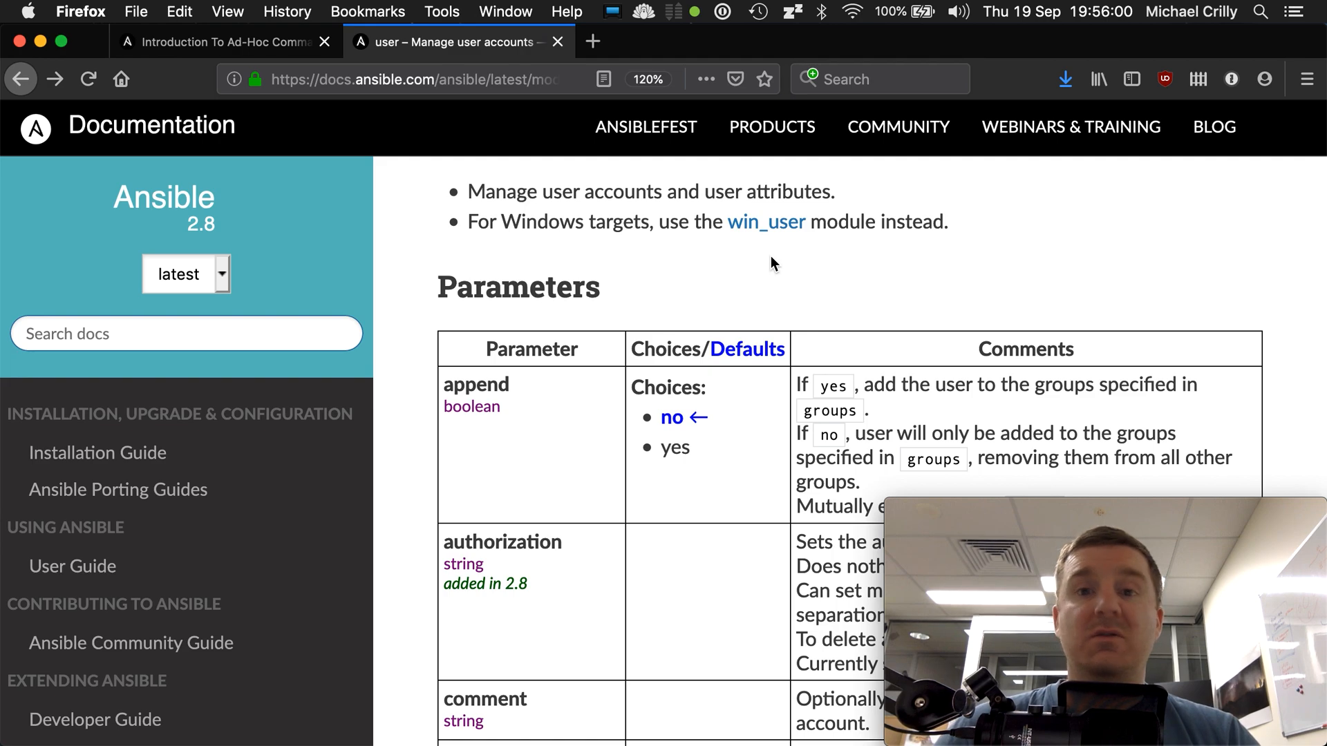
mouse_move(622, 270)
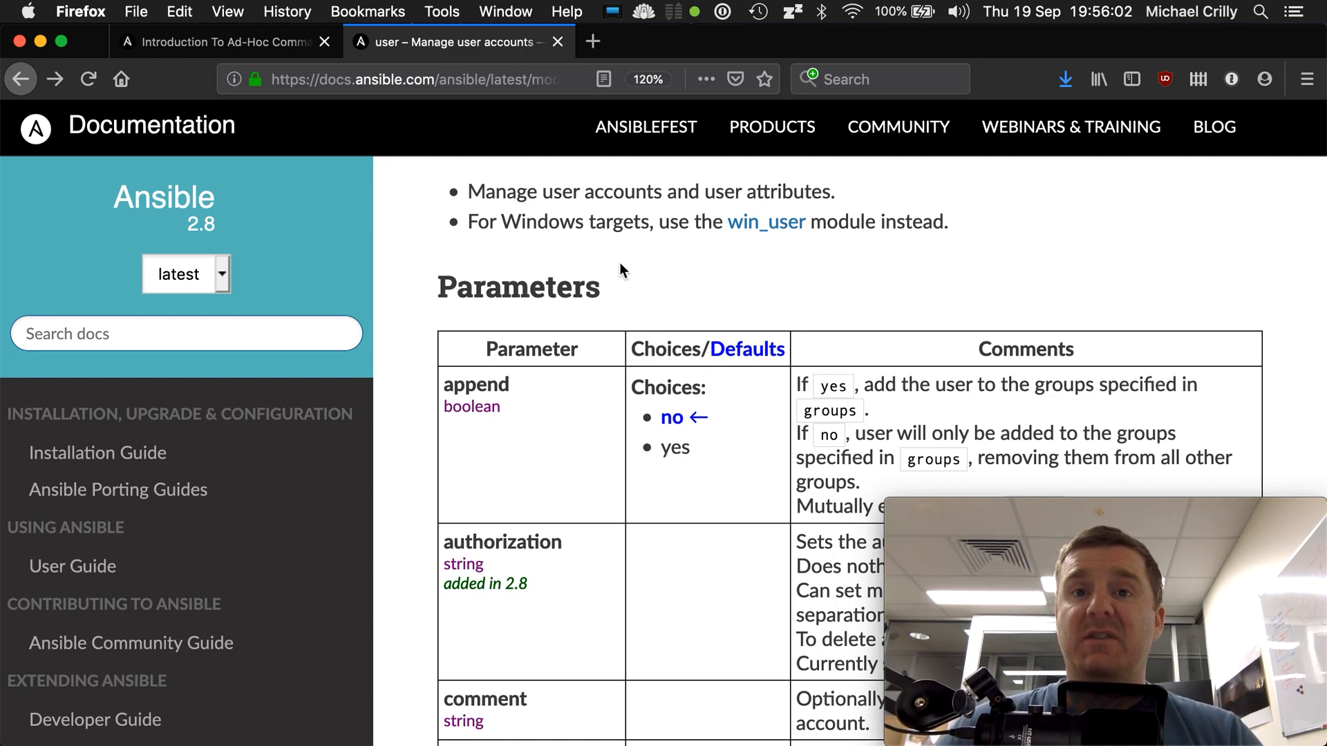
scroll(down, 3)
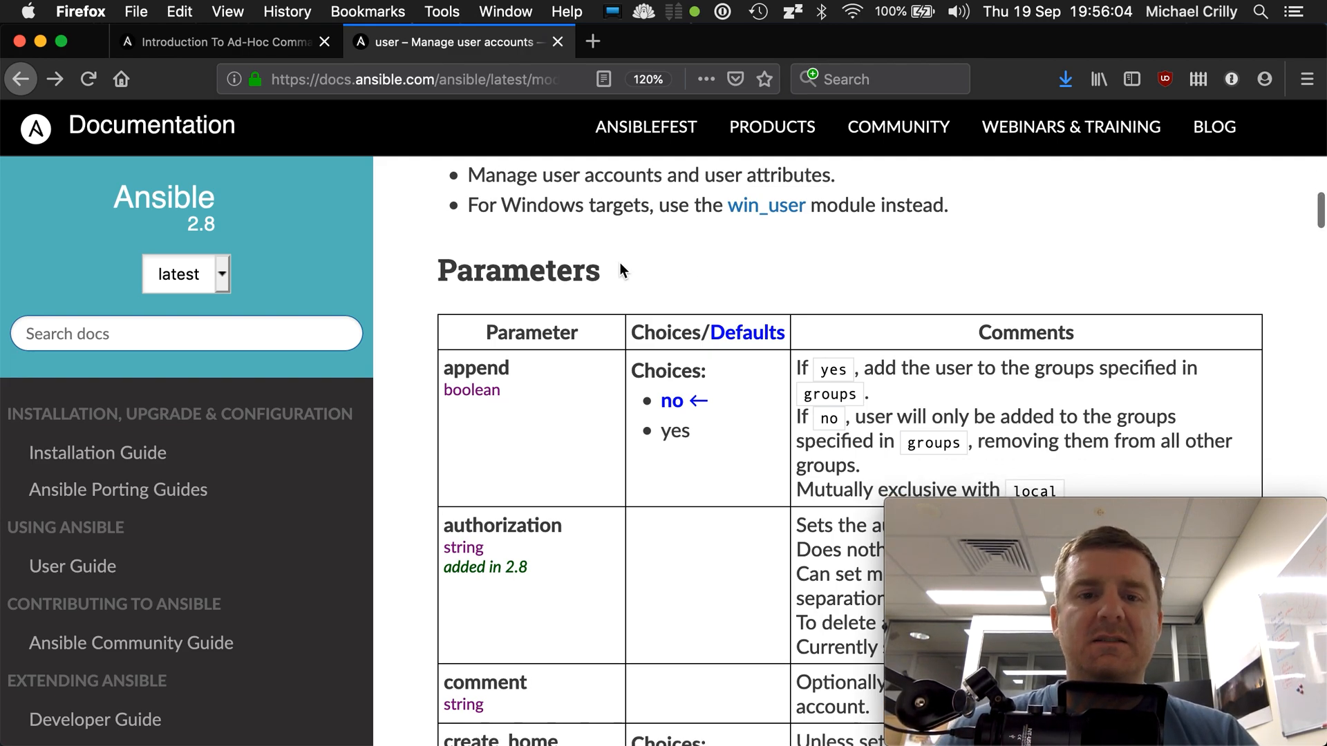
scroll(down, 3)
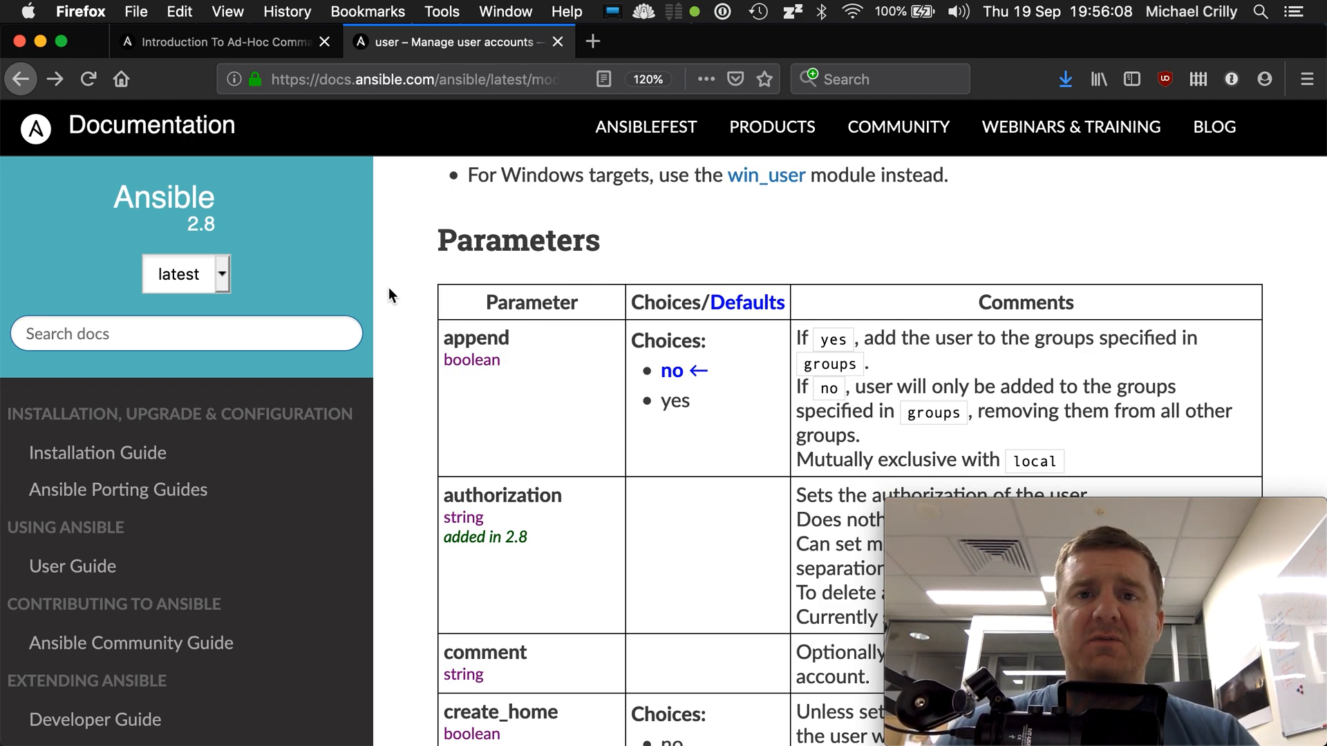
Scroll through the parameter rows to the Examples for adding, removing and keying users.
scroll(down, 3)
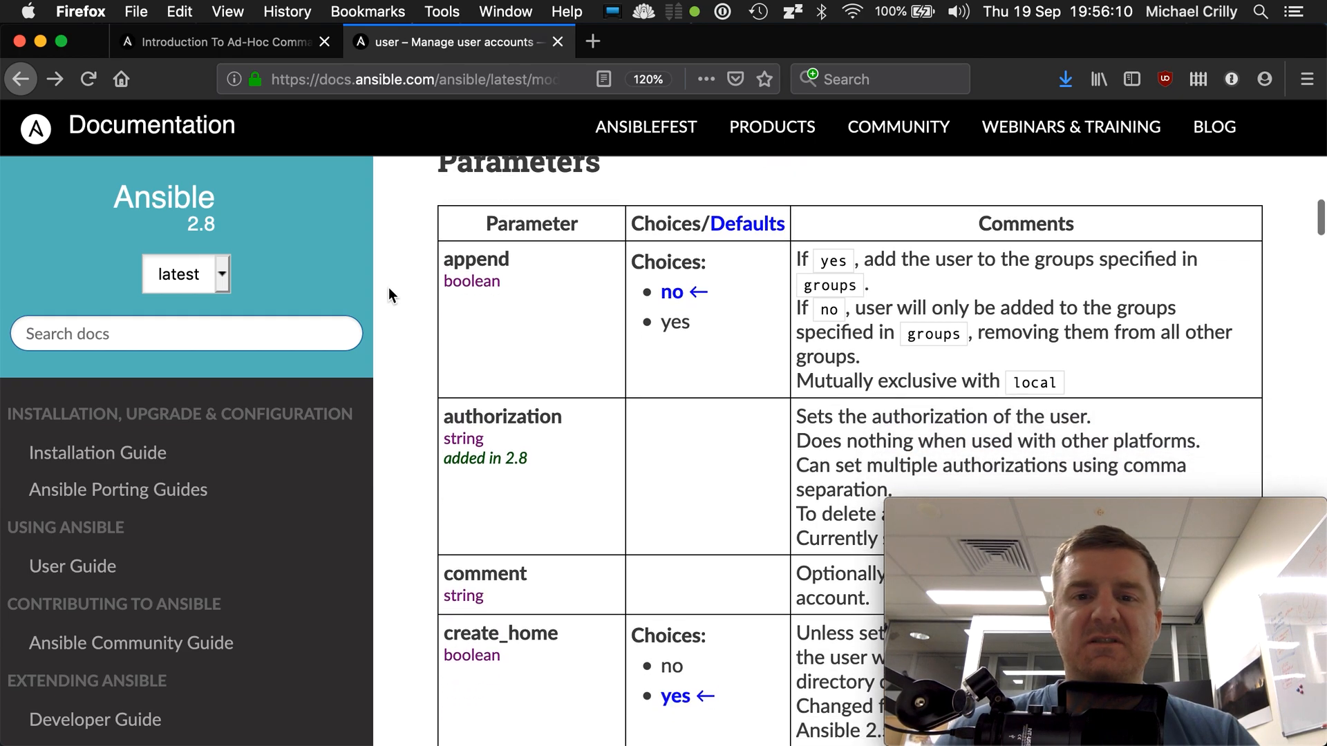
scroll(down, 3)
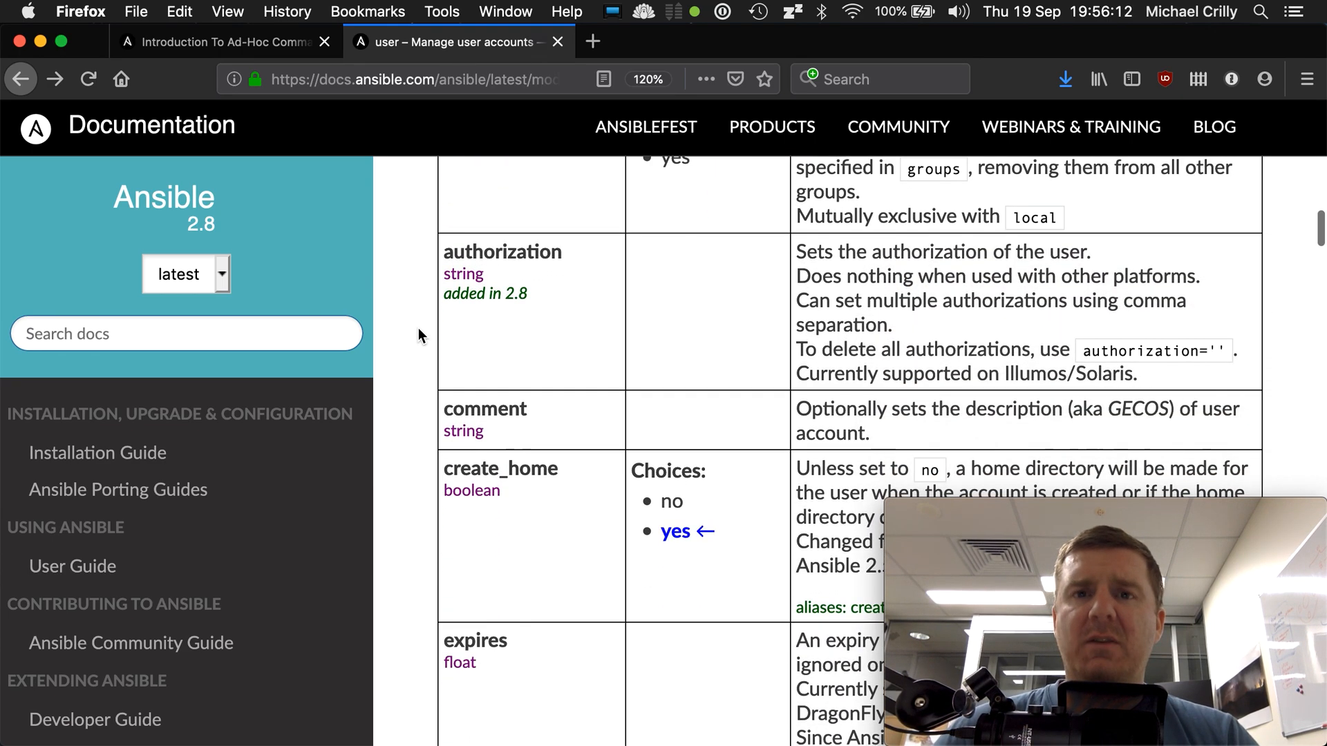
scroll(down, 3)
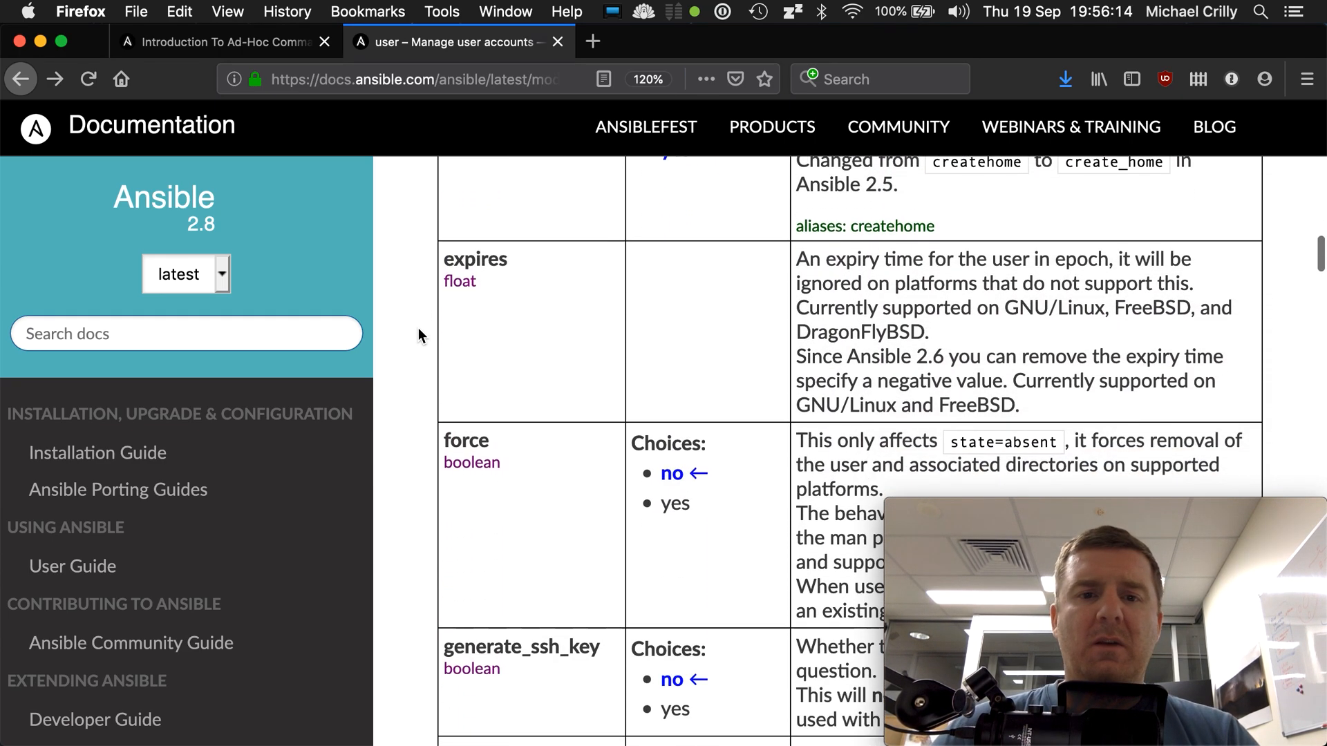
scroll(down, 3)
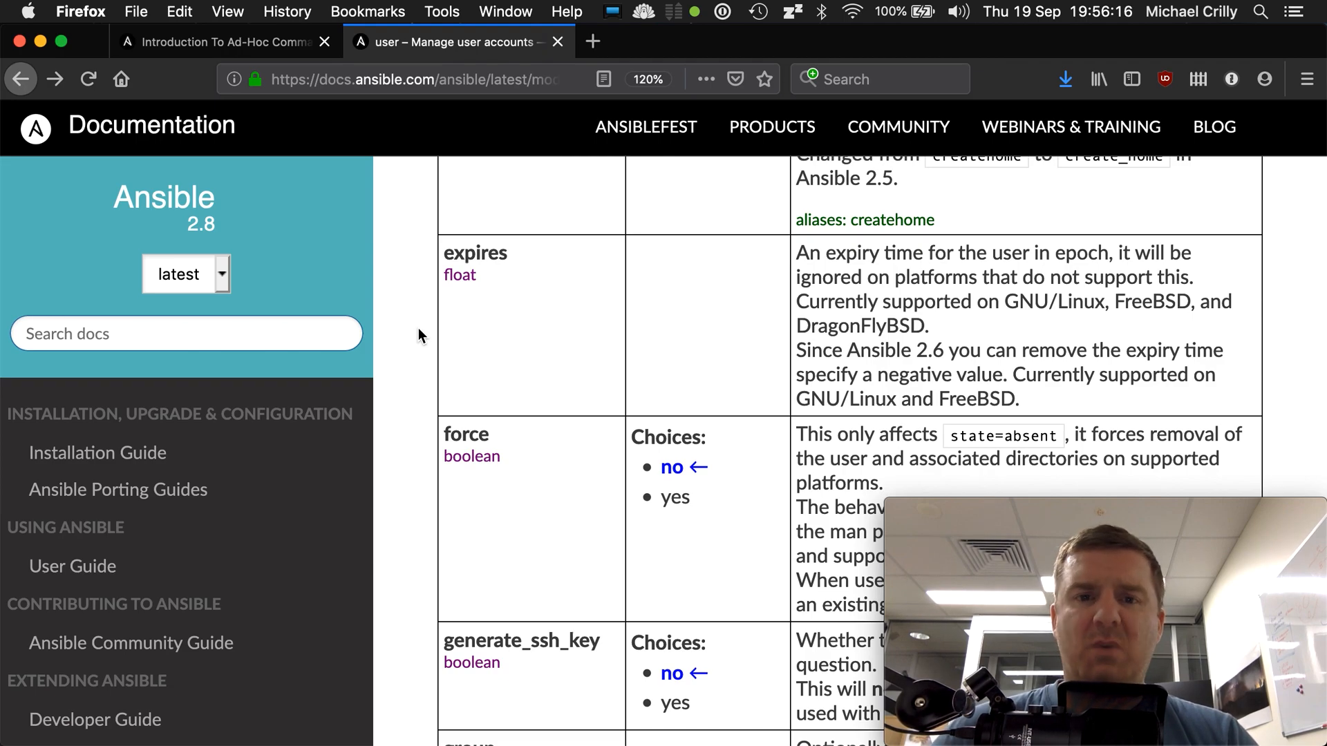
scroll(down, 3)
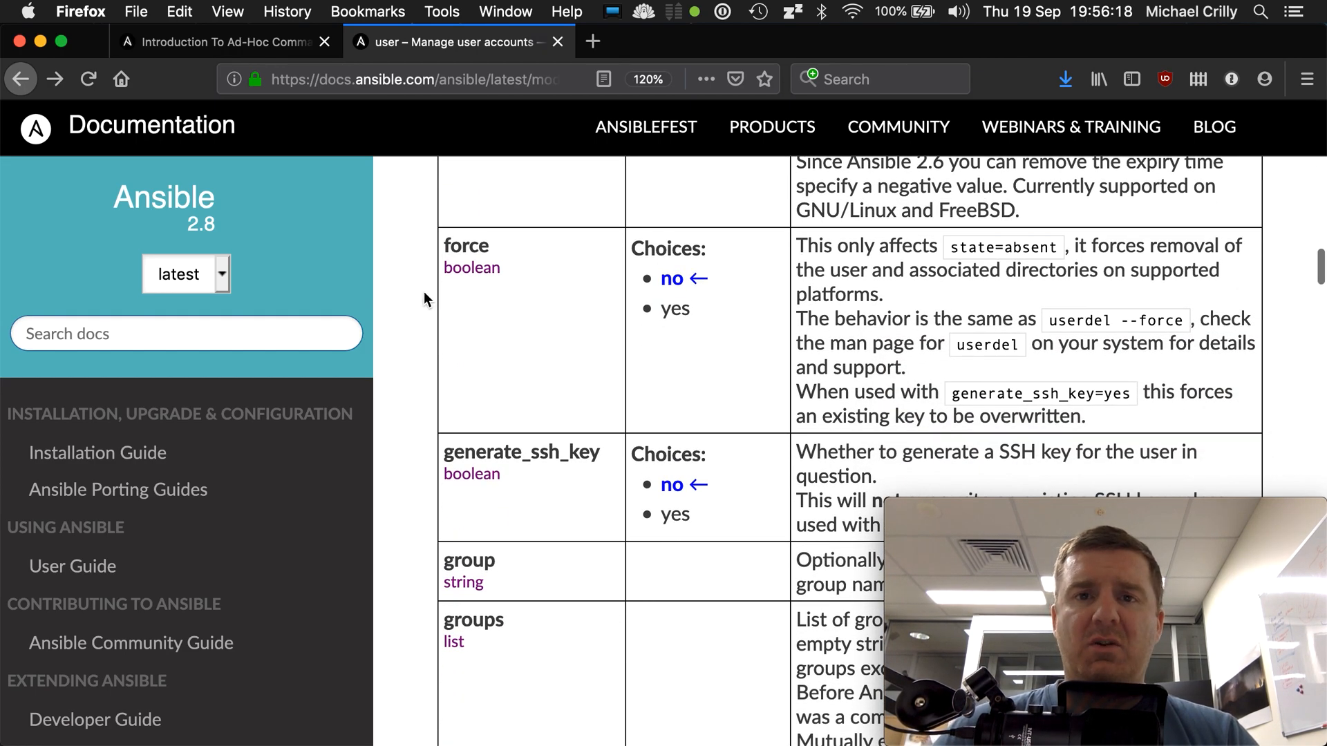
scroll(down, 3)
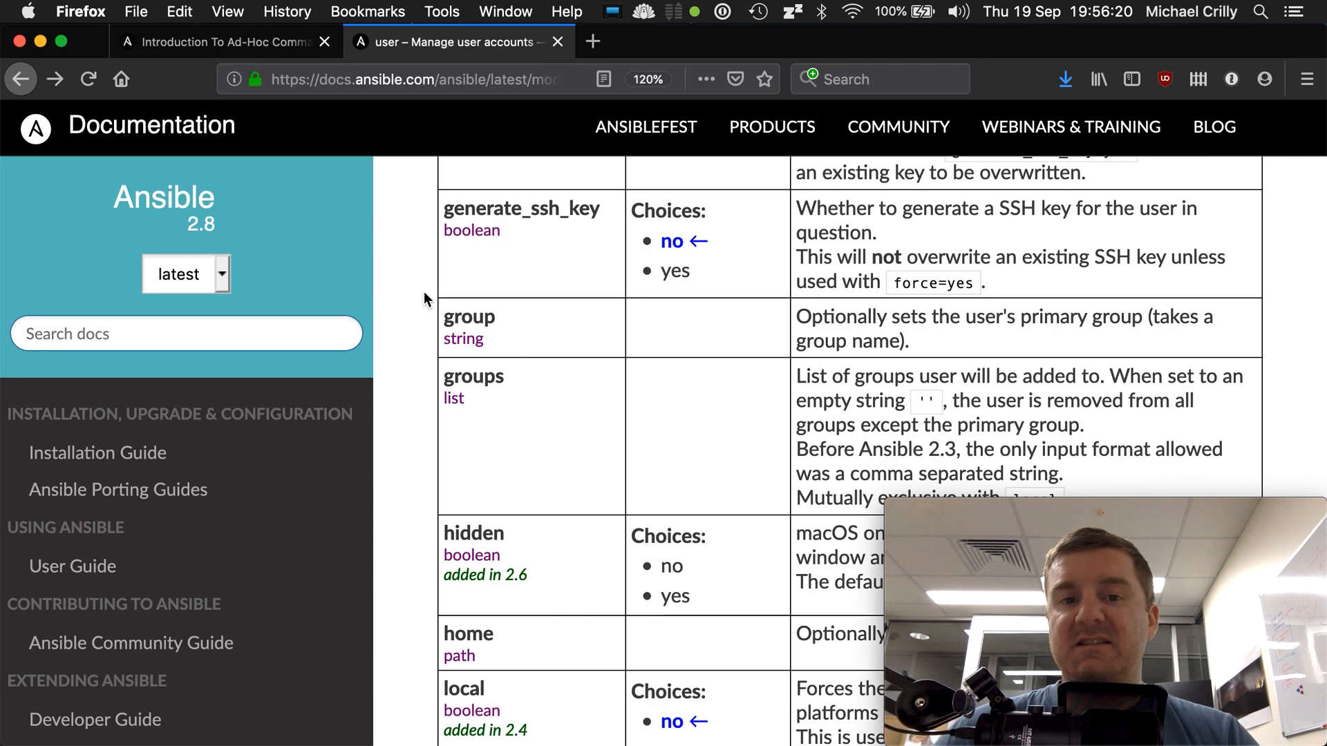
scroll(down, 3)
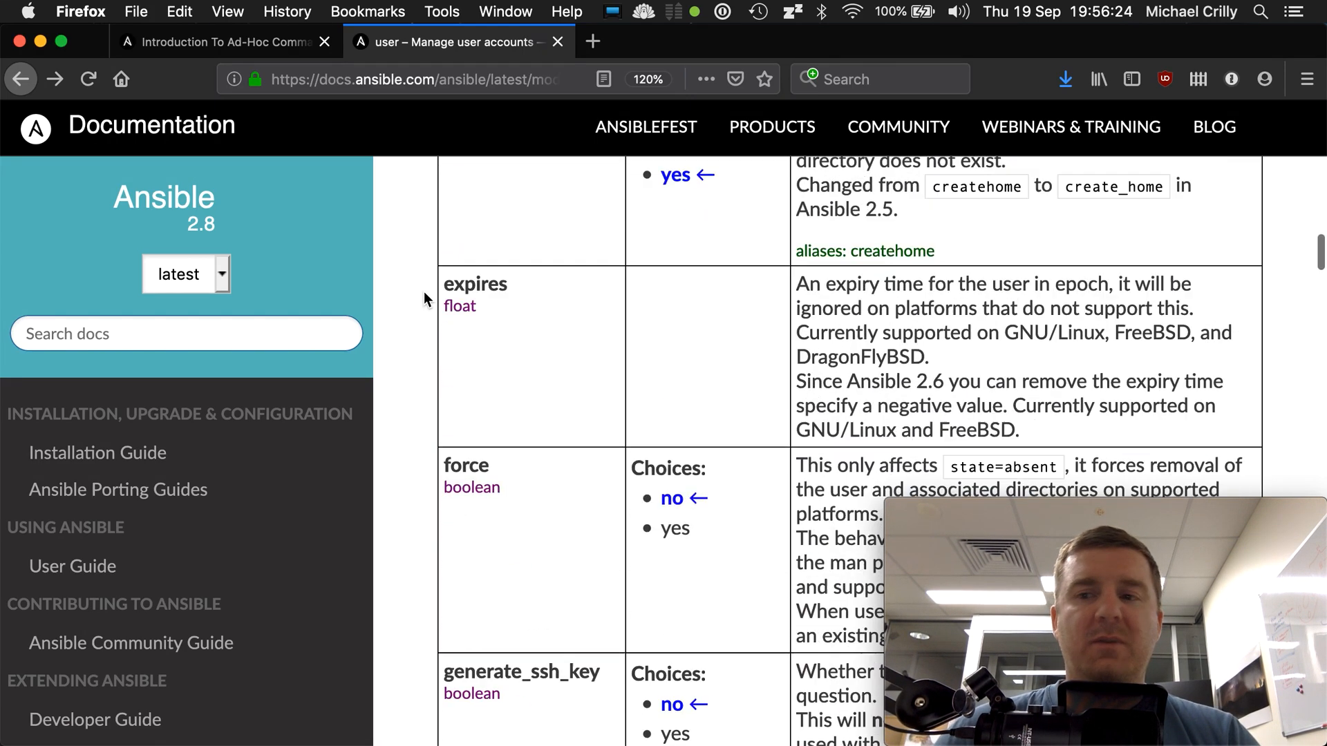
scroll(down, 3)
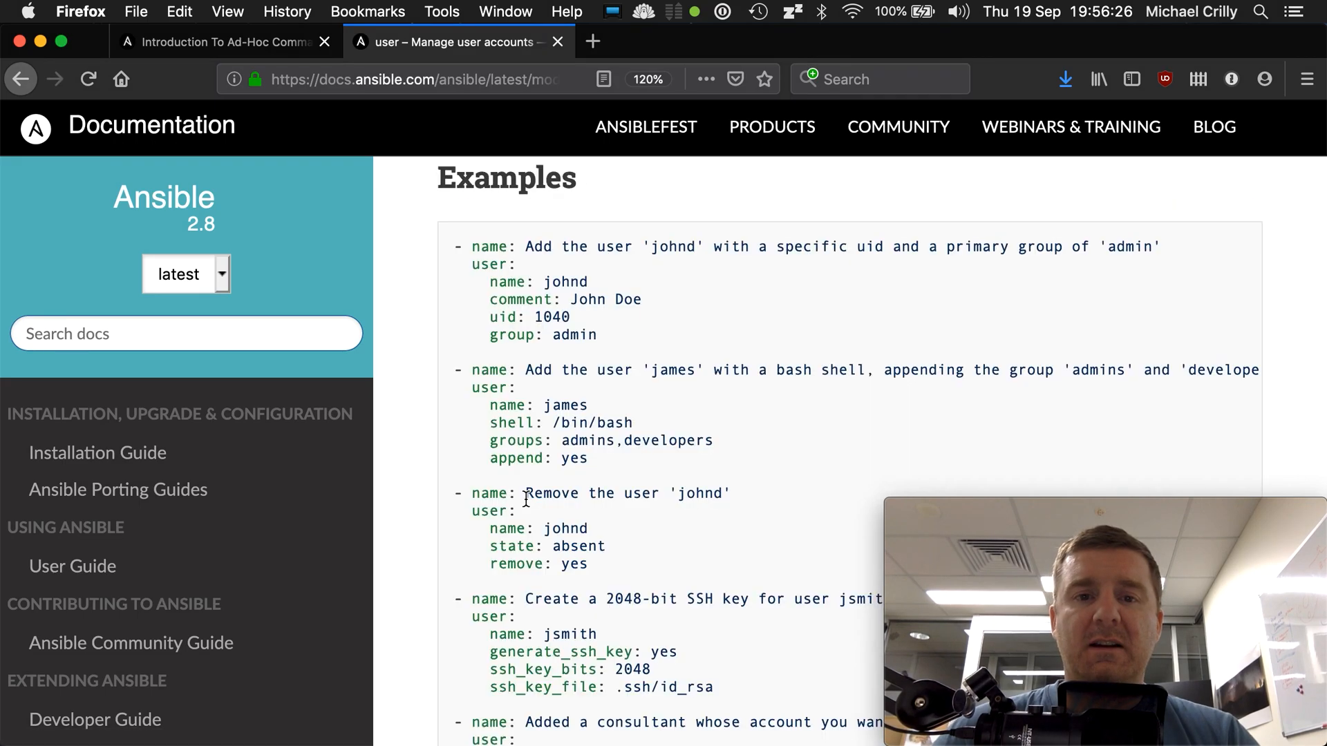
Scan the examples and Return Values, then highlight 'user' in the consultant expiry example.
scroll(down, 3)
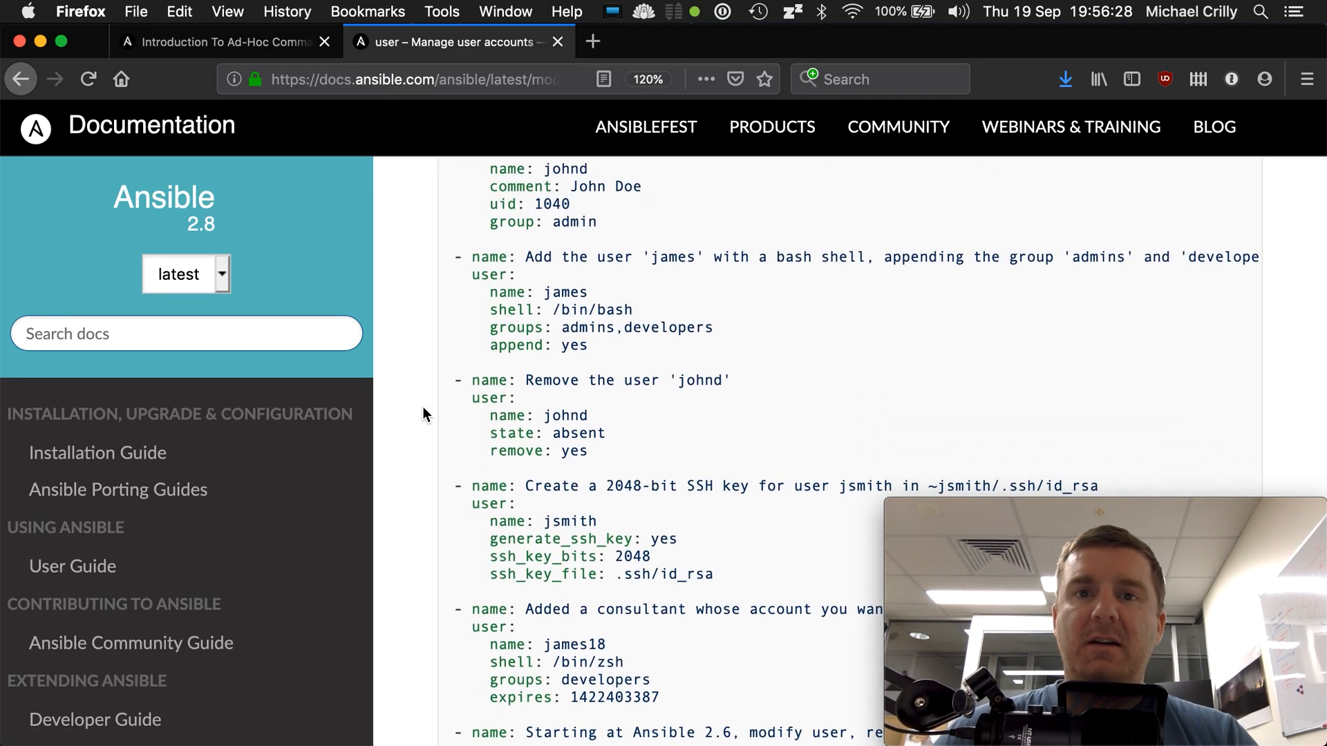
scroll(down, 3)
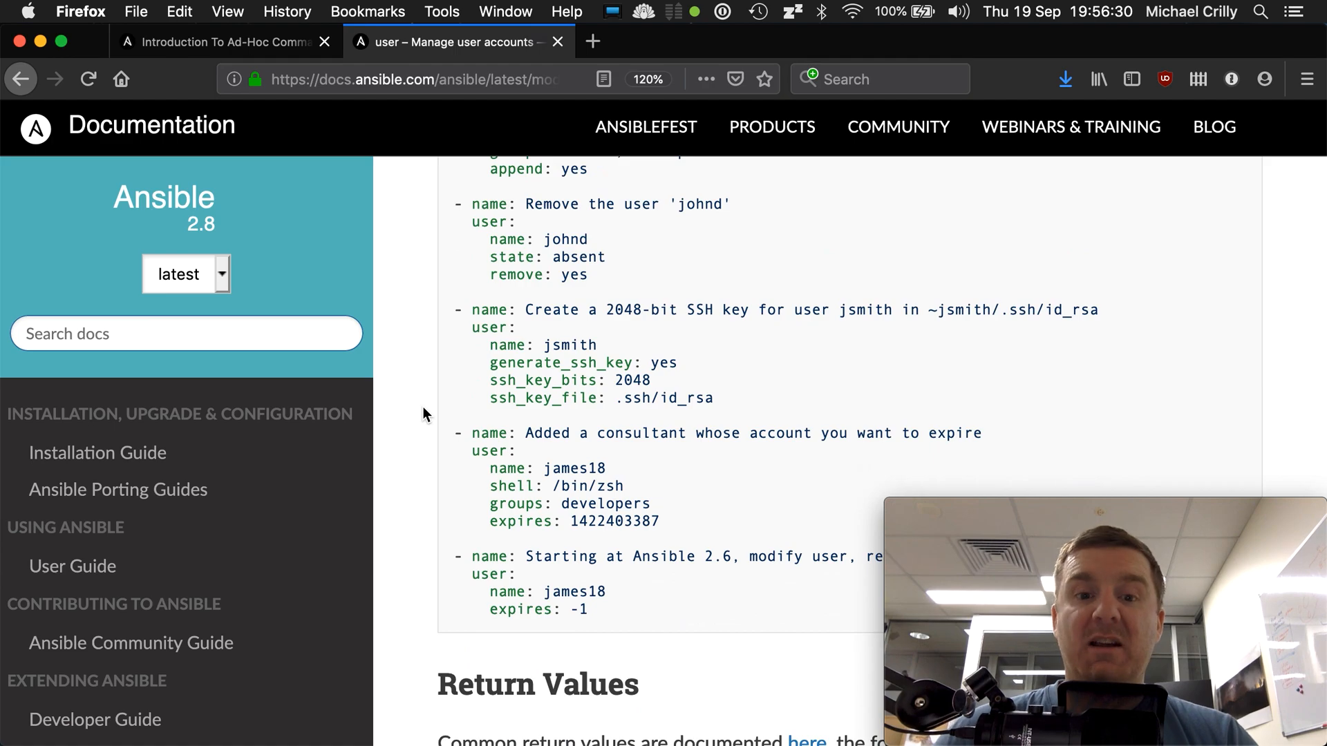
scroll(down, 3)
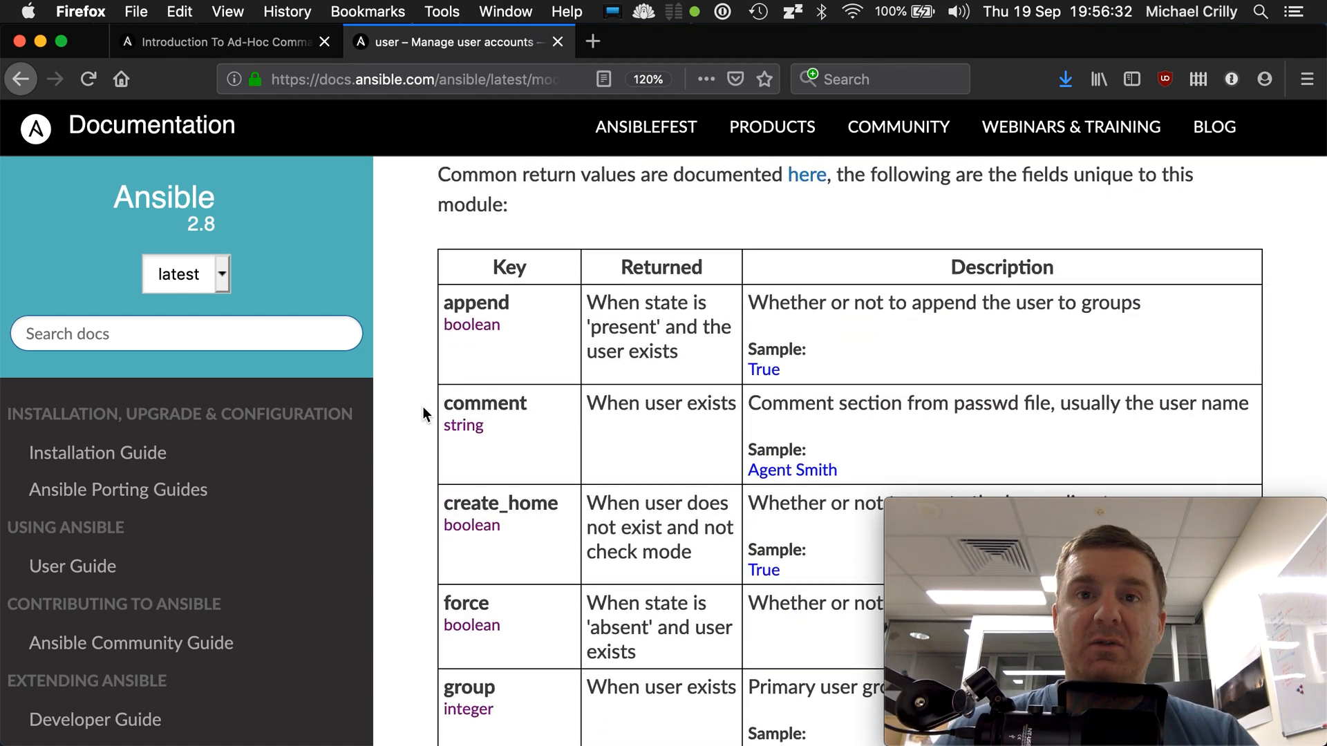
scroll(up, 3)
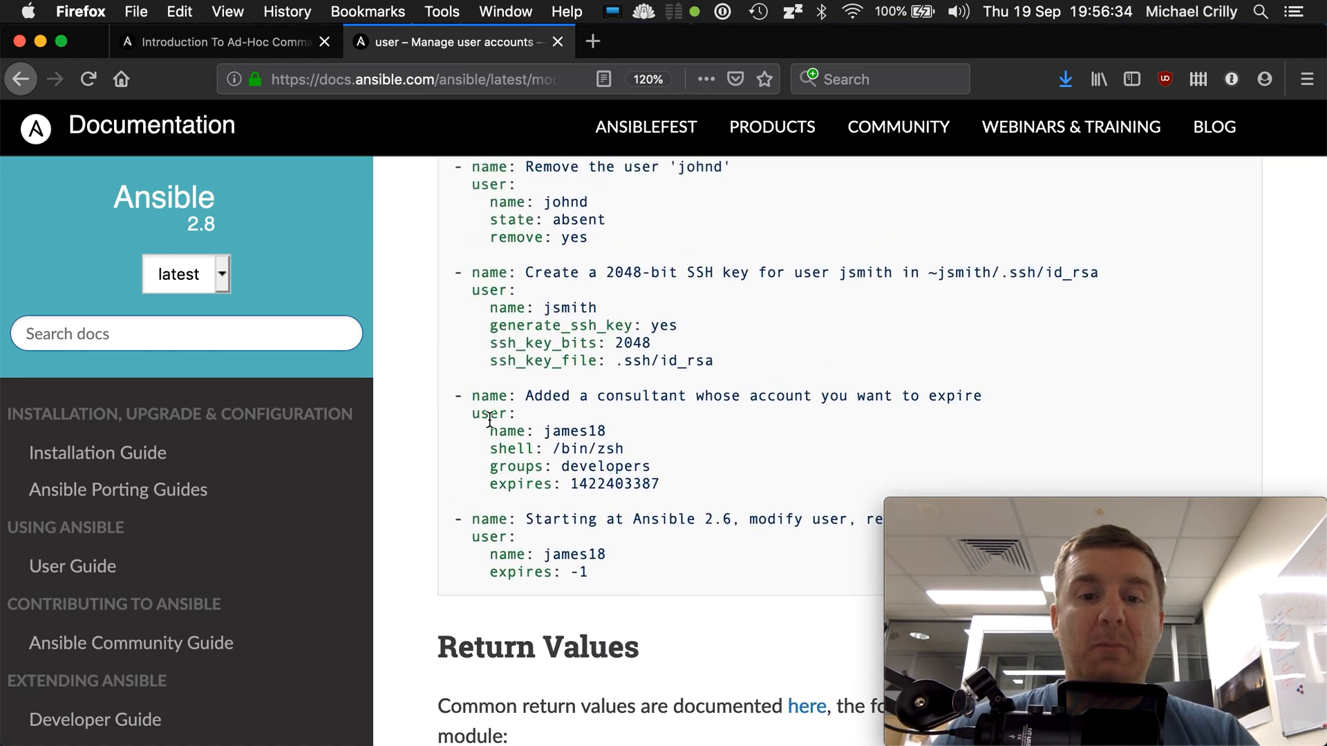
double_click(491, 414)
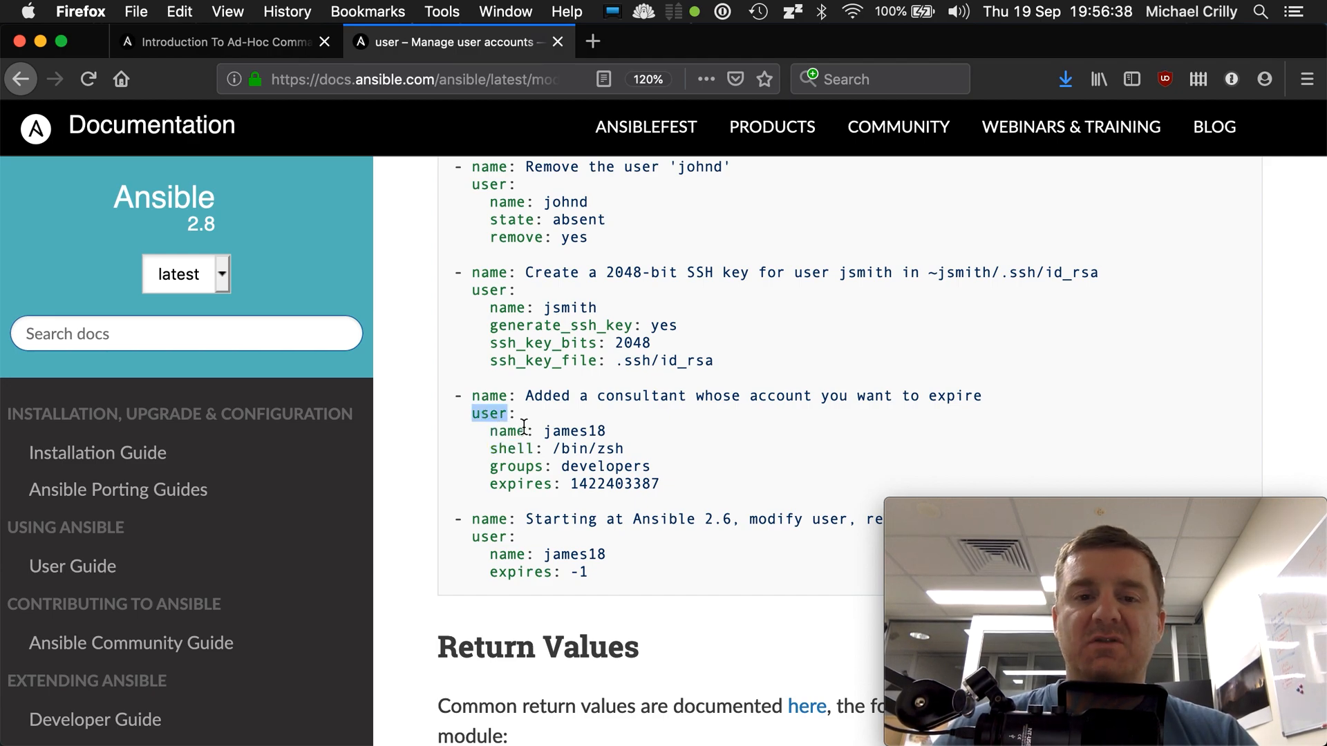
Highlight the 'name' key under user in the consultant expiry example.
double_click(510, 449)
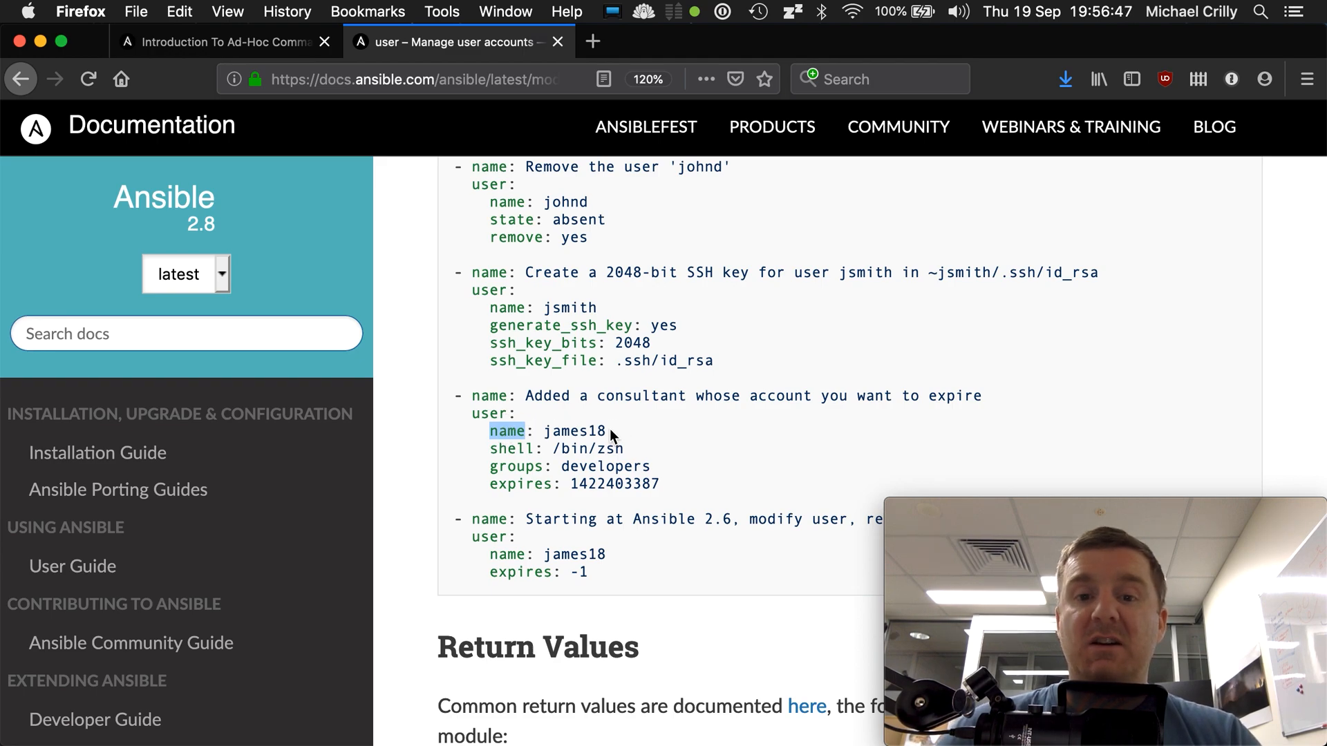
mouse_move(539, 450)
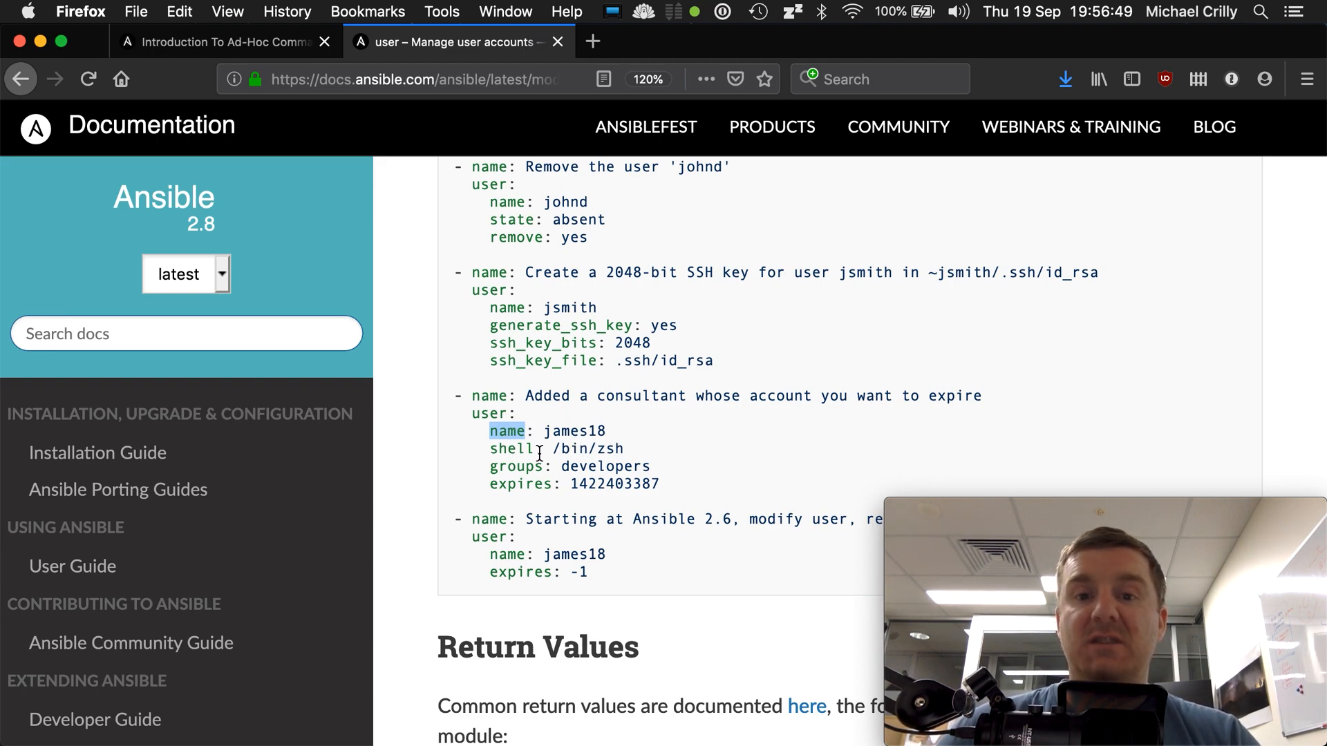
mouse_move(686, 459)
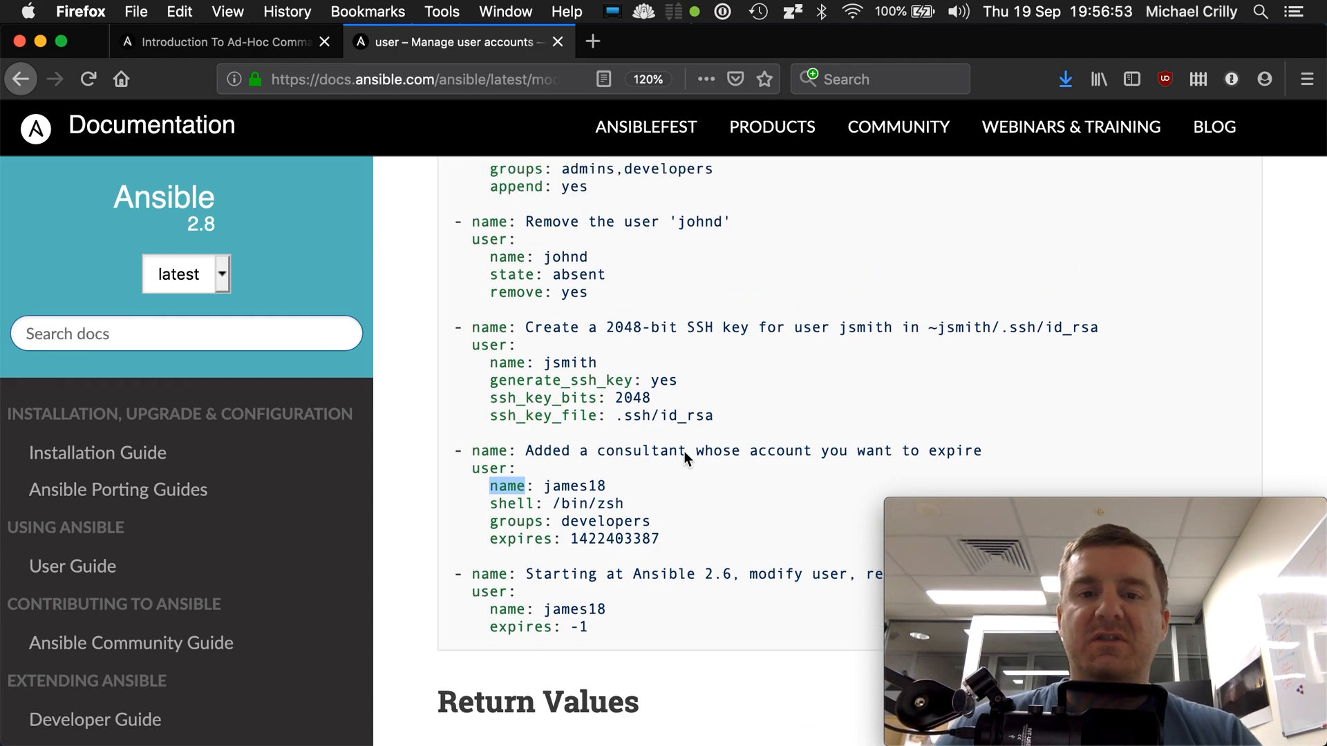
Scroll up to the page top showing the contents list, synopsis and Parameters heading.
scroll(up, 3)
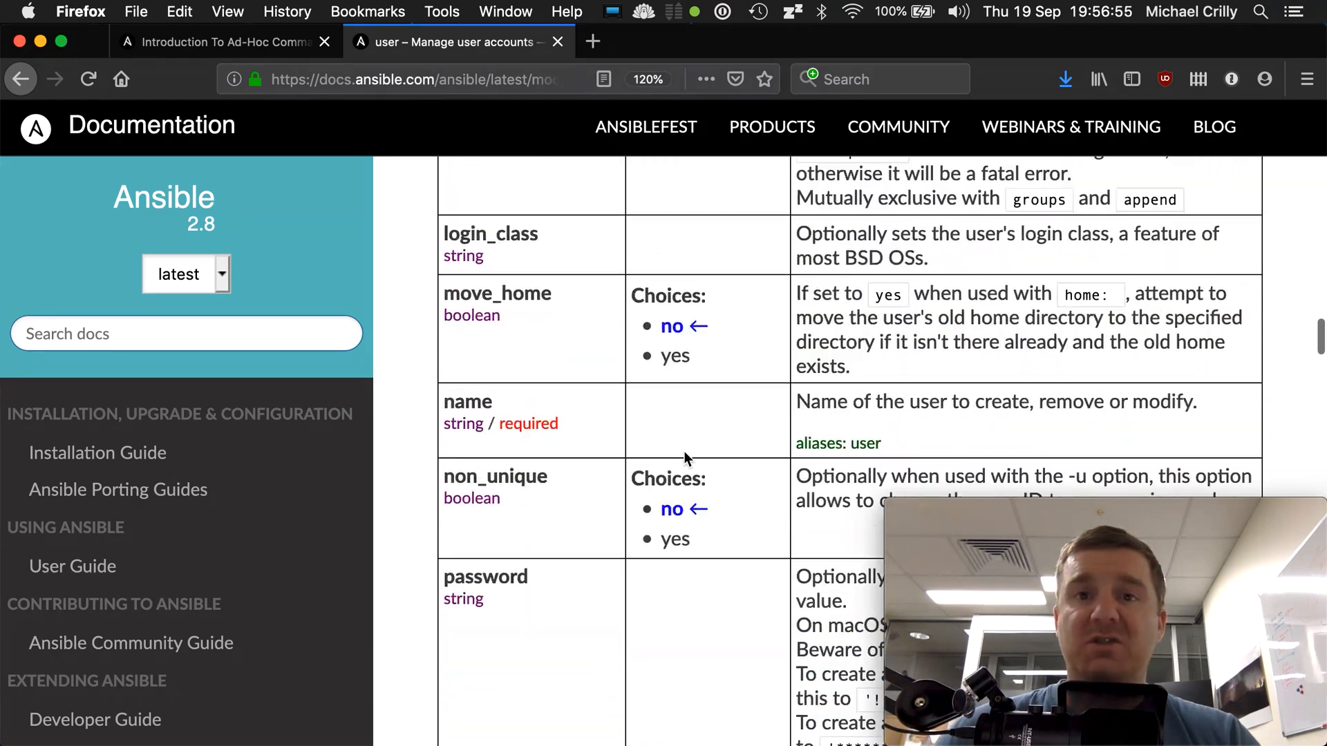
scroll(up, 3)
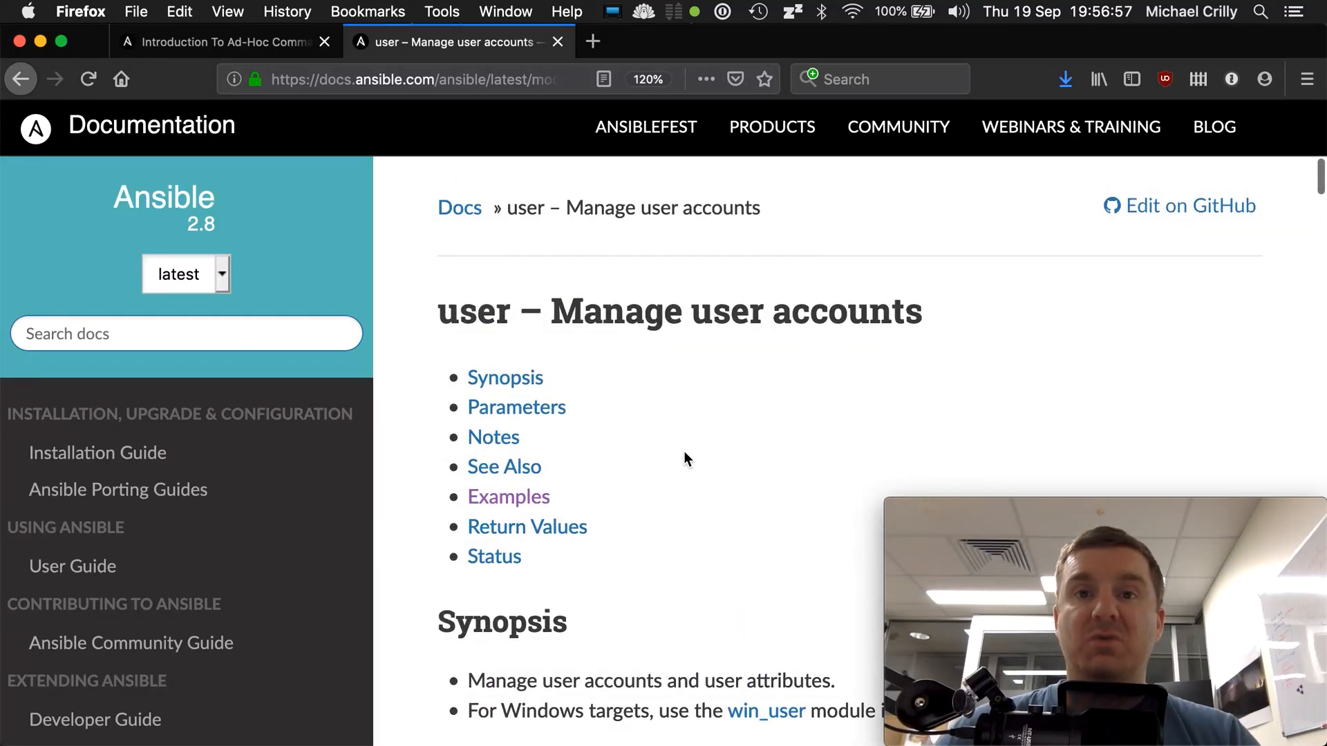
scroll(down, 3)
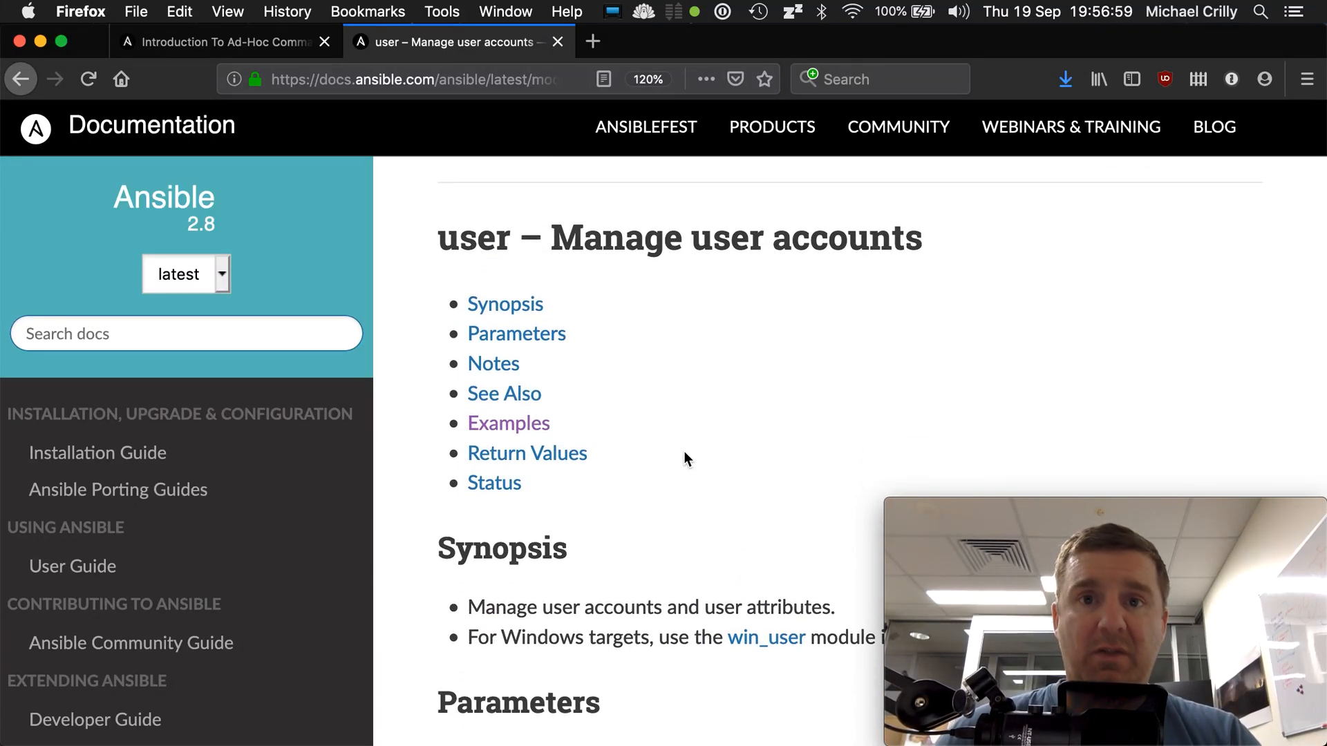